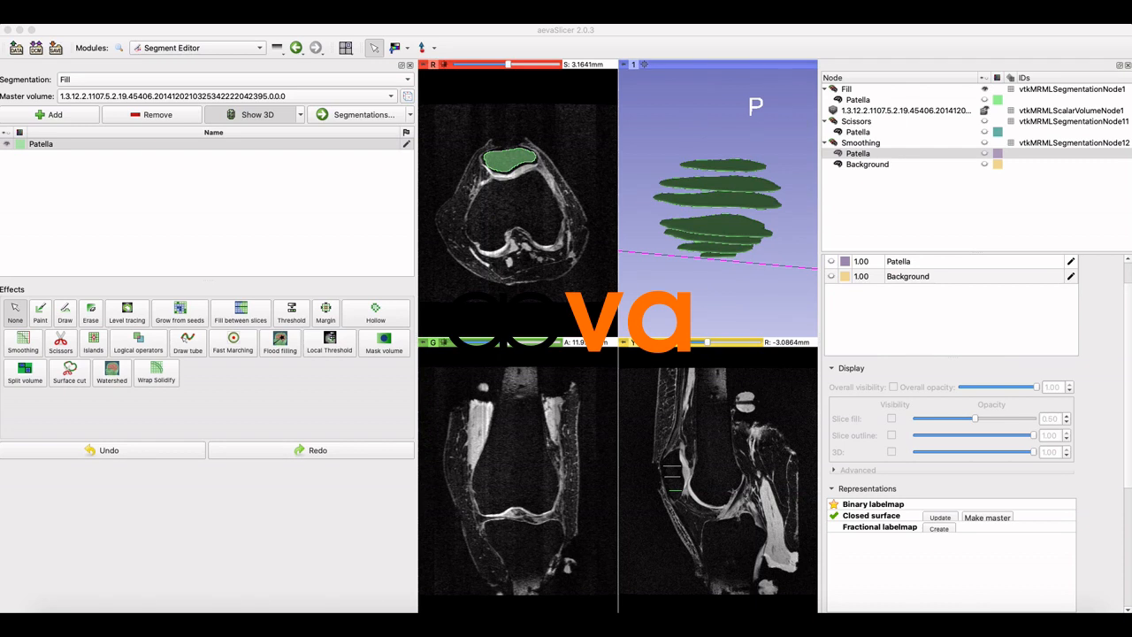
mouse_move(888, 345)
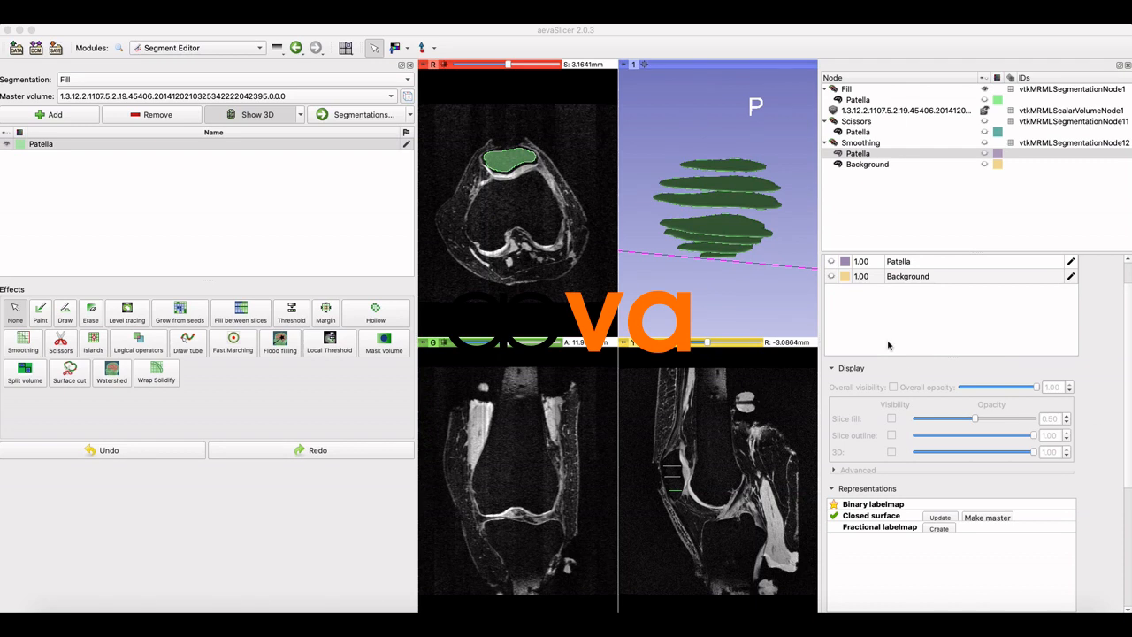
Make the Fill segmentation node active in the Data module tree
left_click(845, 88)
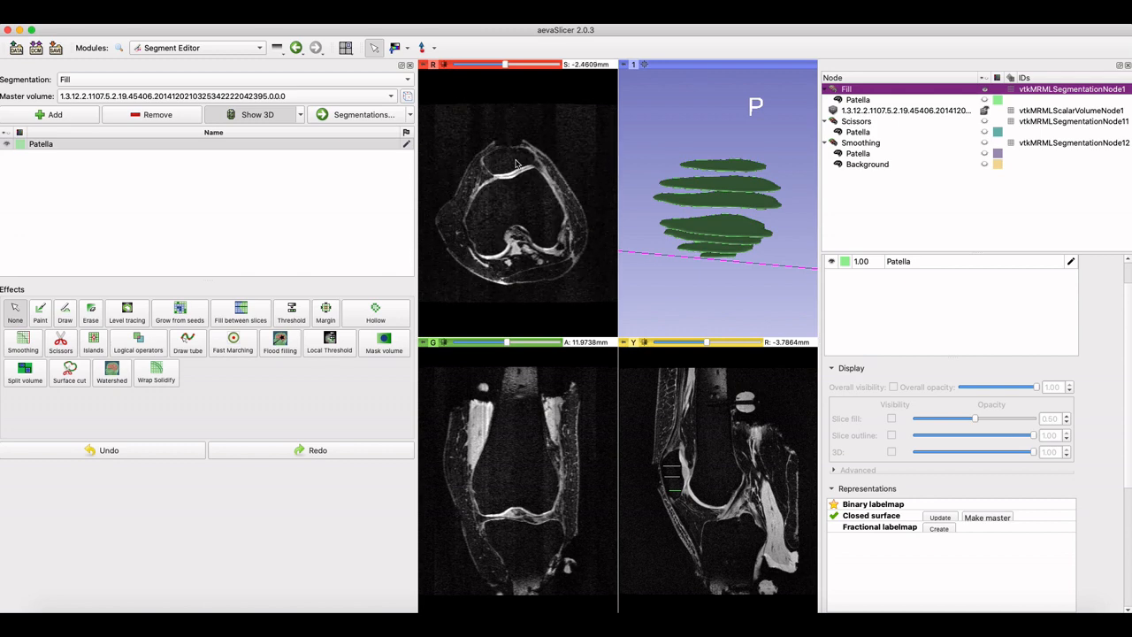
Interpolate the Patella between its drawn slices with a 3D preview and apply it, giving a solid patella
left_click(513, 163)
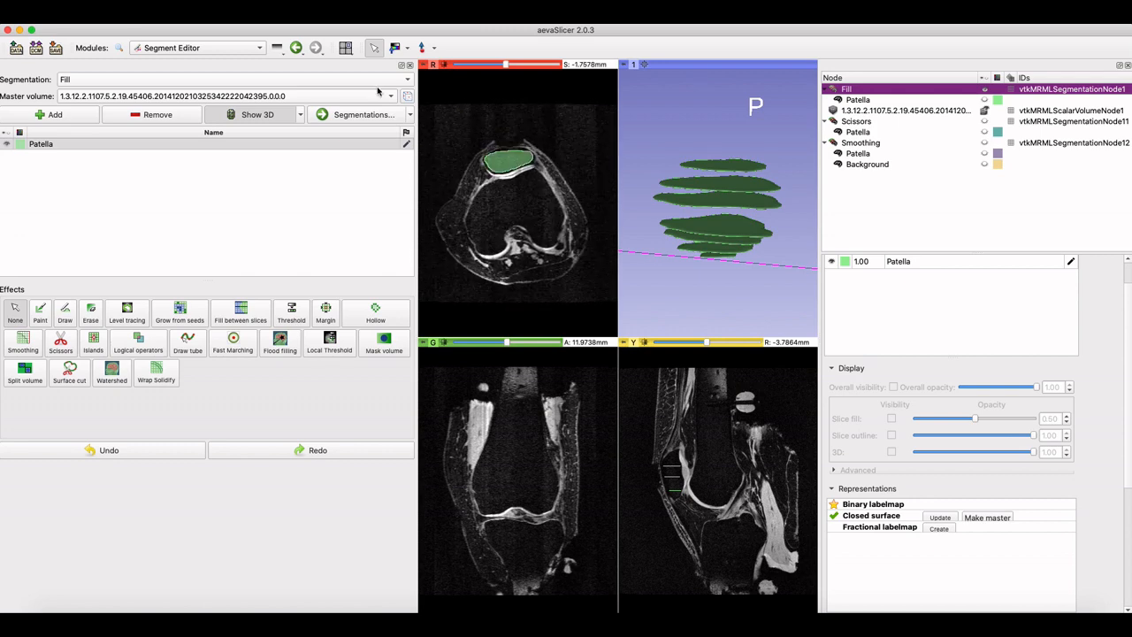
mouse_move(232, 290)
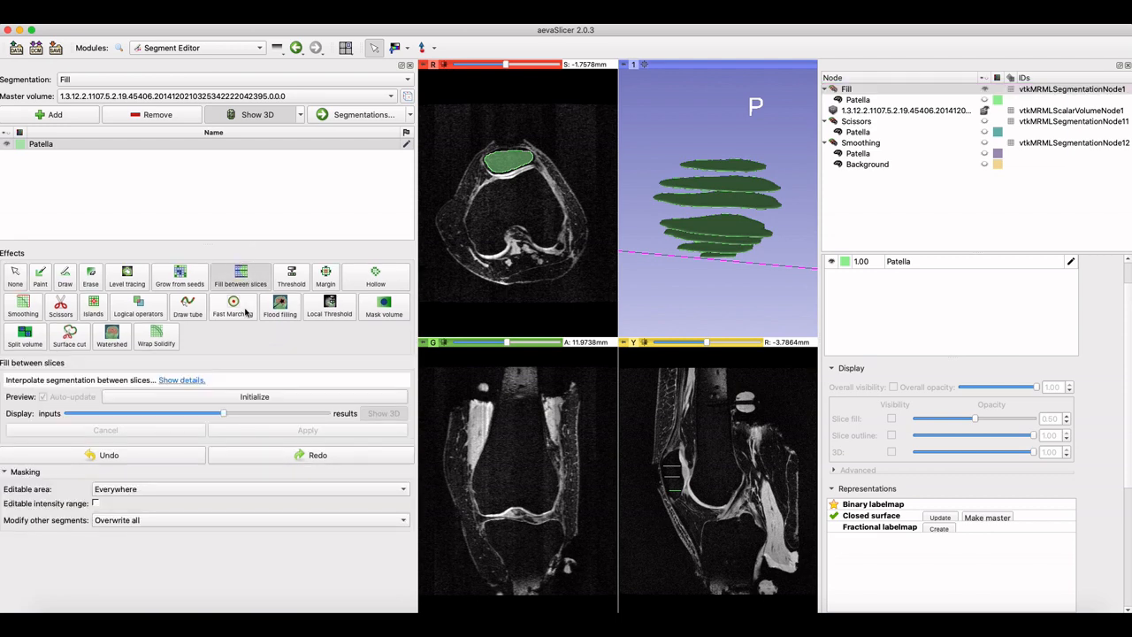
mouse_move(279, 304)
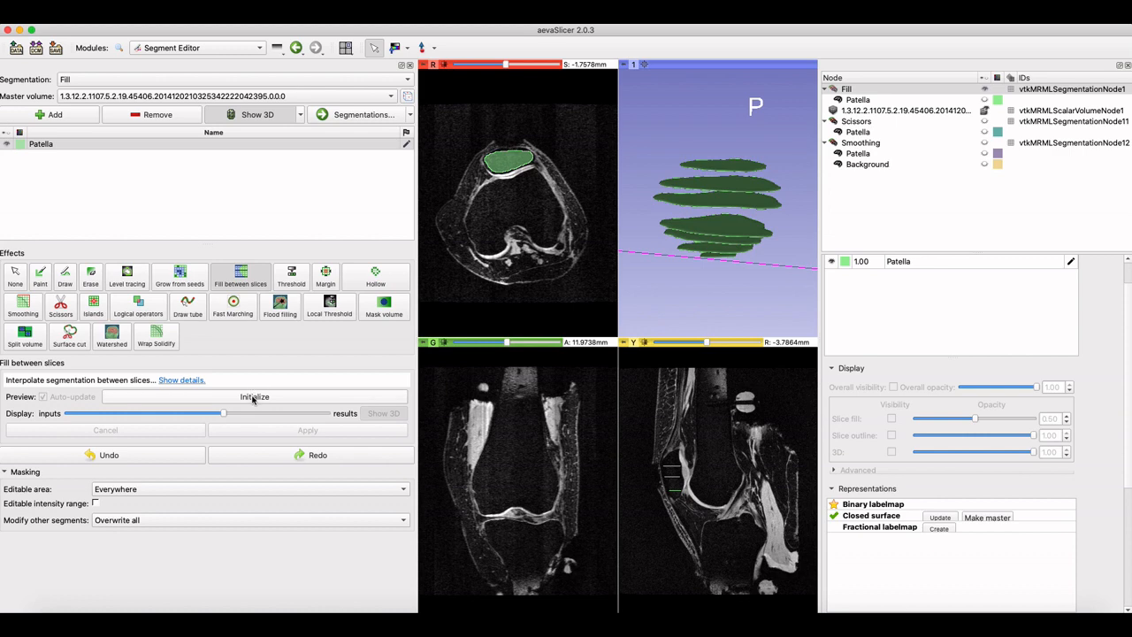
mouse_move(255, 396)
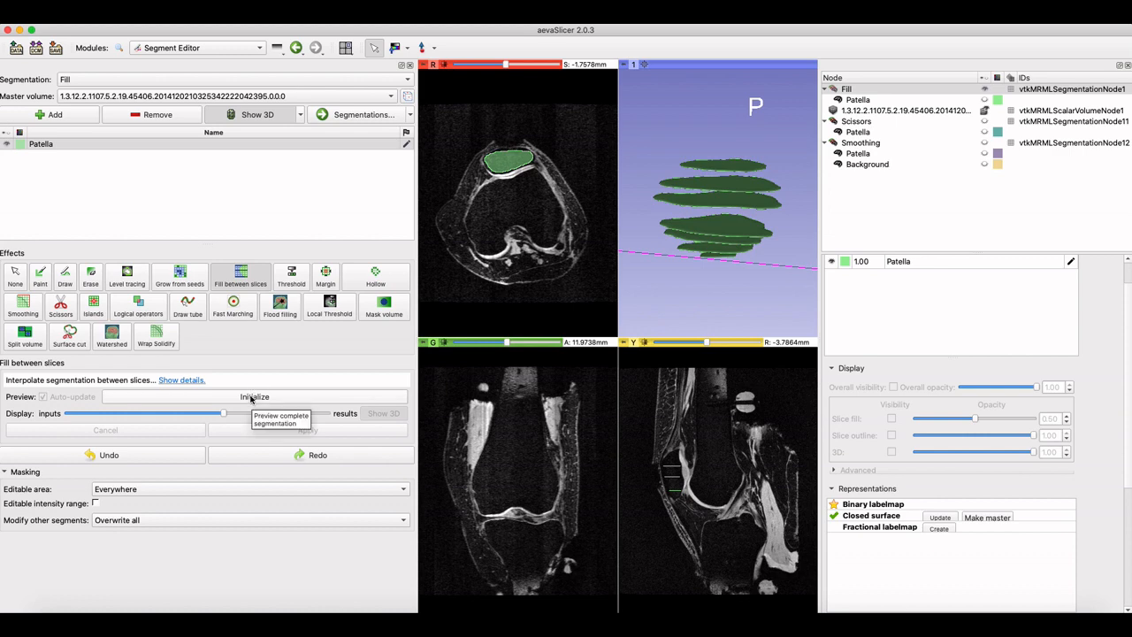
left_click(255, 396)
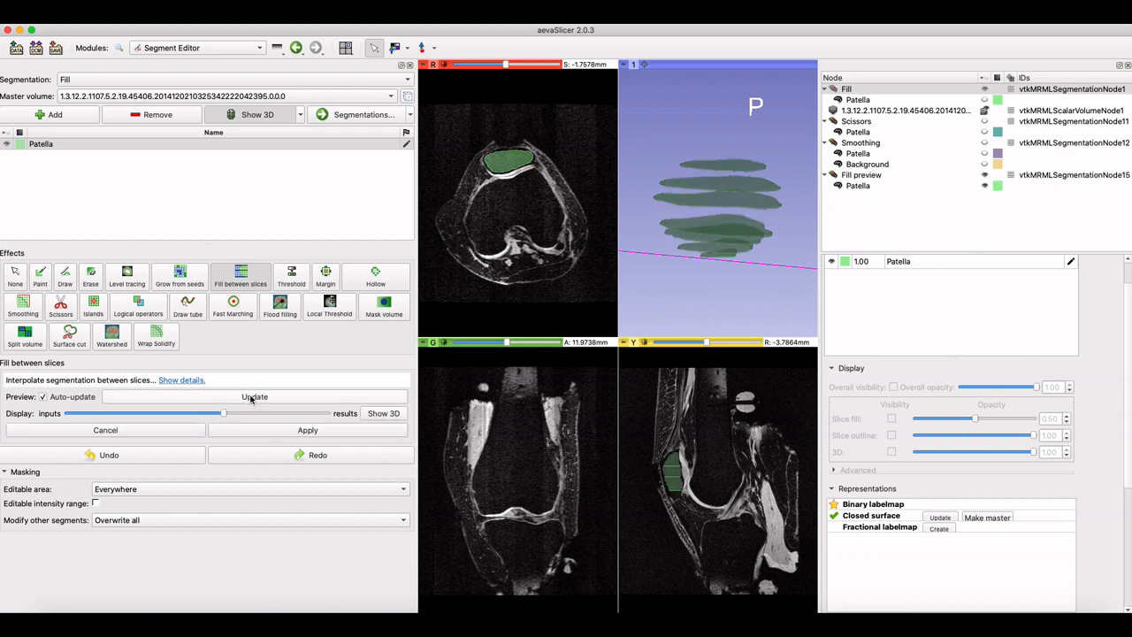
left_click(255, 396)
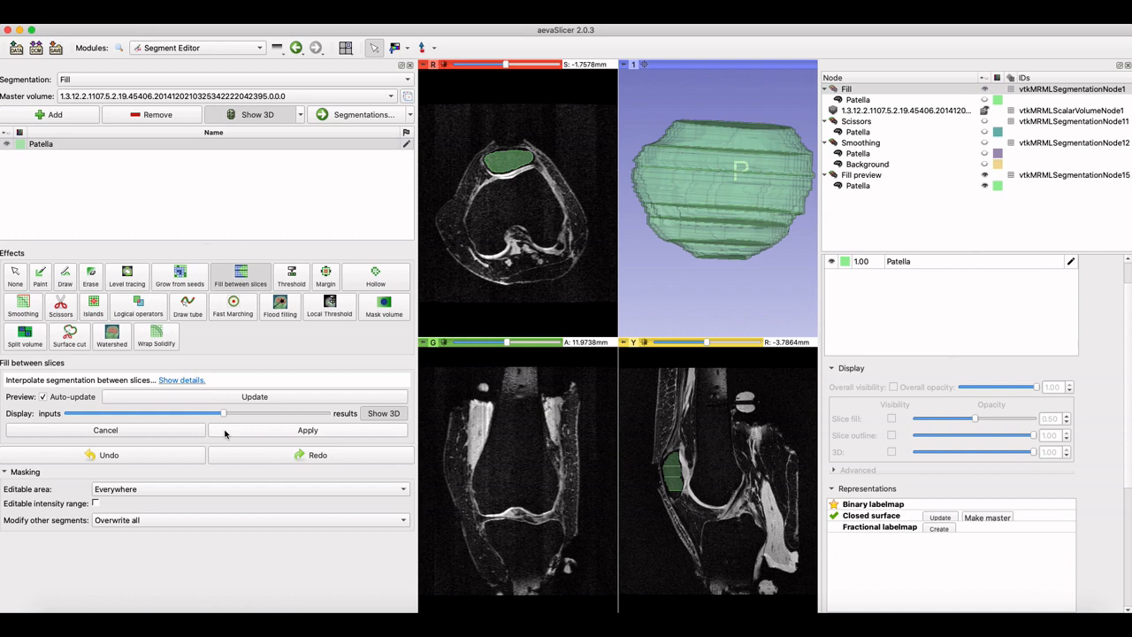
left_click(308, 430)
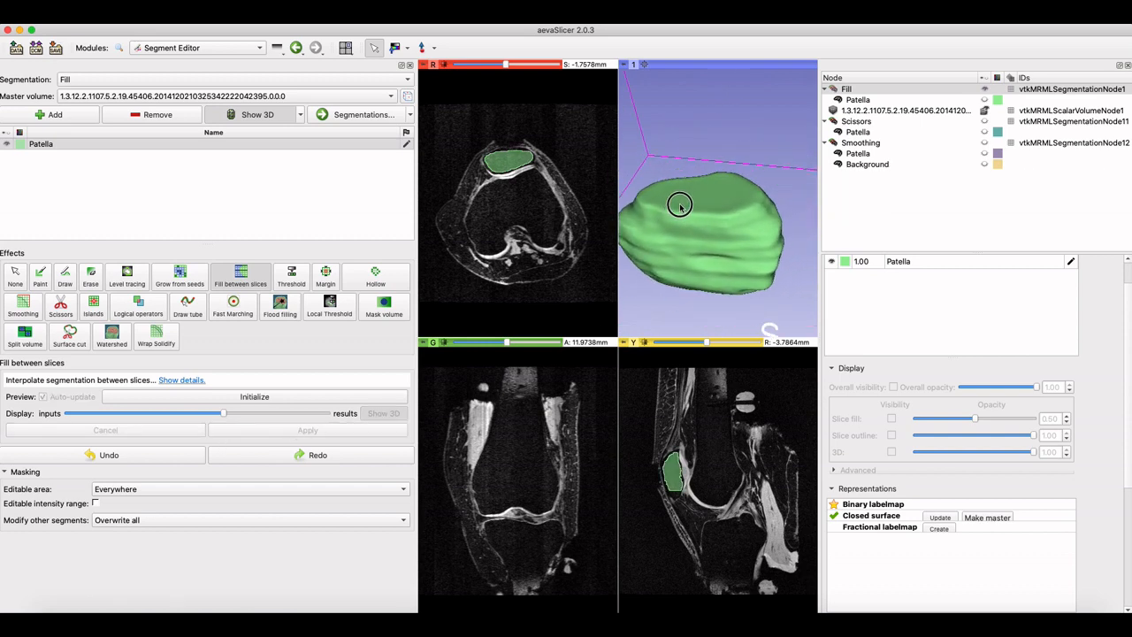
left_click_drag(682, 206, 660, 156)
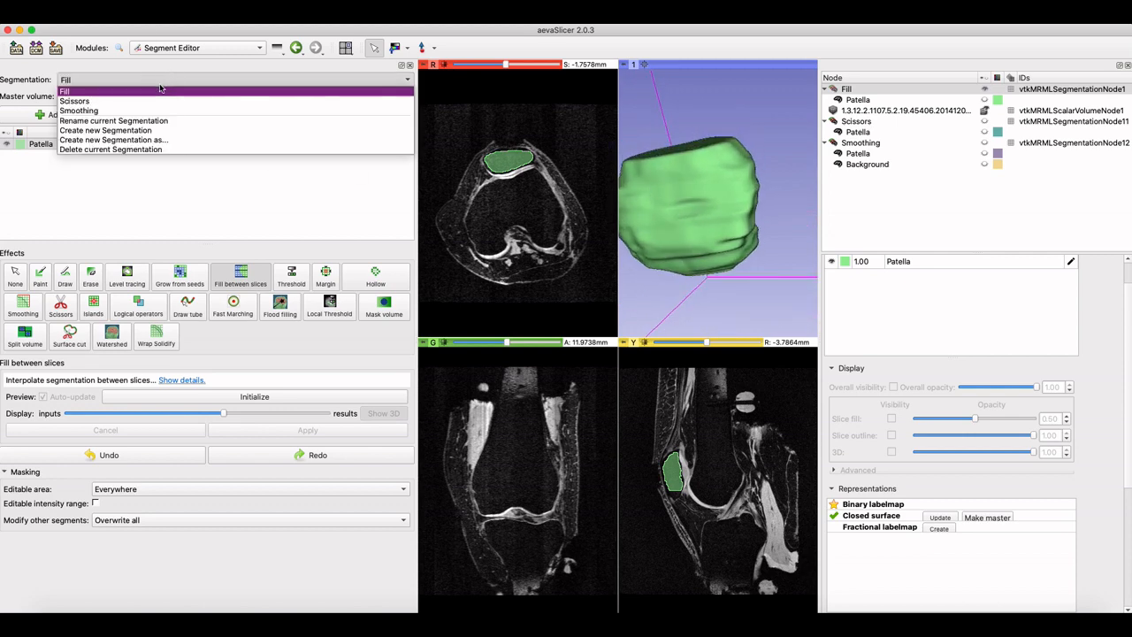
Apply Joint smoothing with a raised smoothing factor to the Smoothing segmentation's Patella and Background
left_click(80, 110)
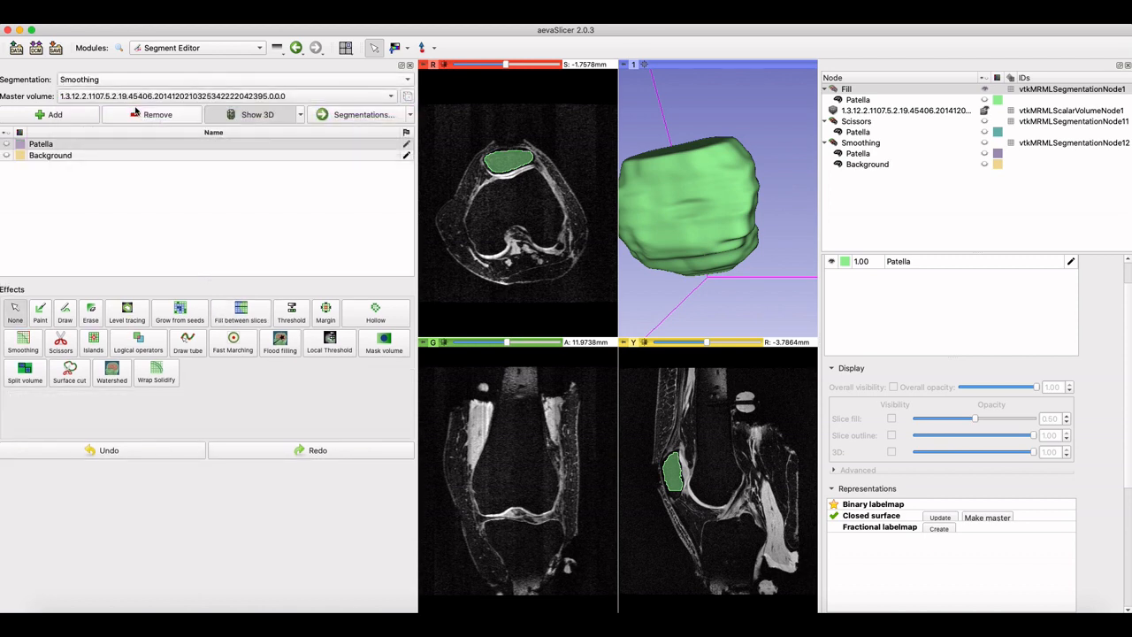
mouse_move(205, 110)
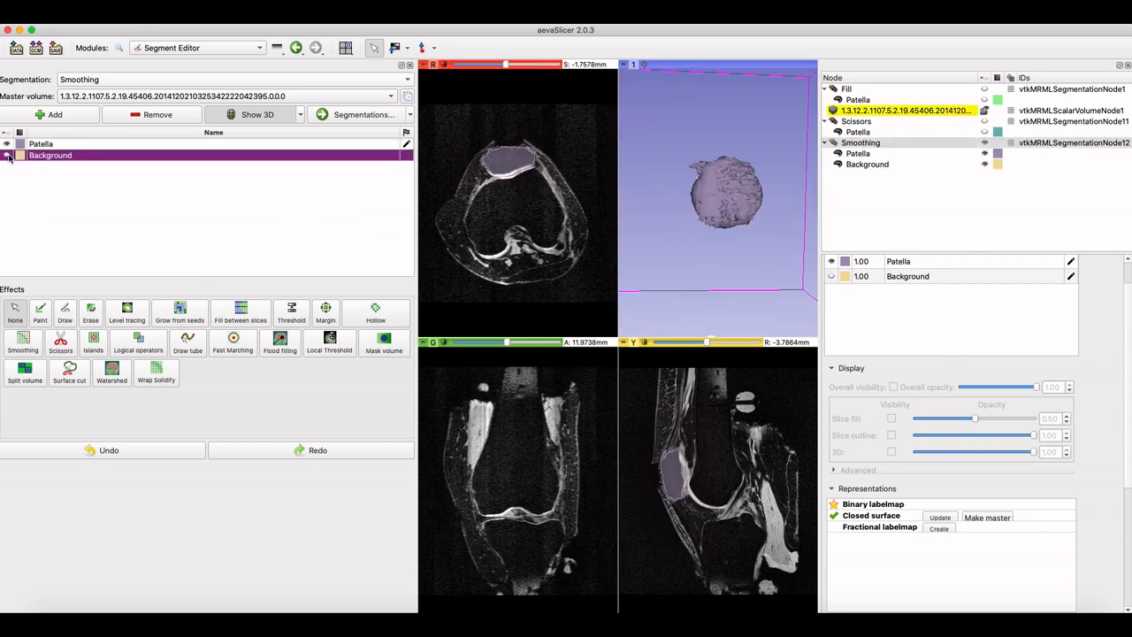
left_click(21, 308)
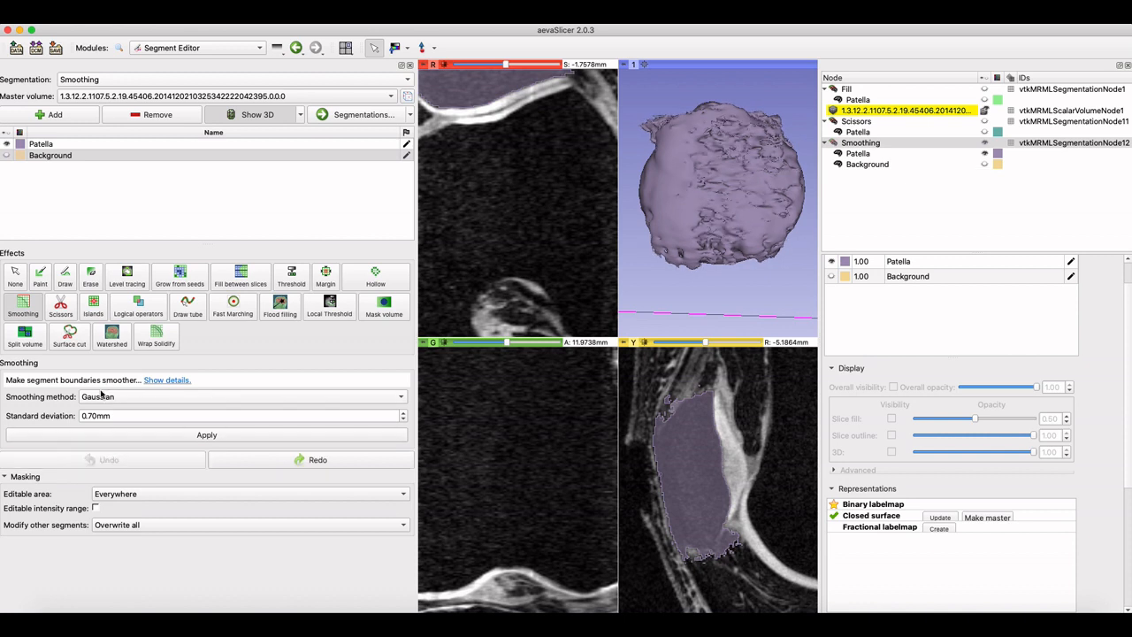
left_click(239, 397)
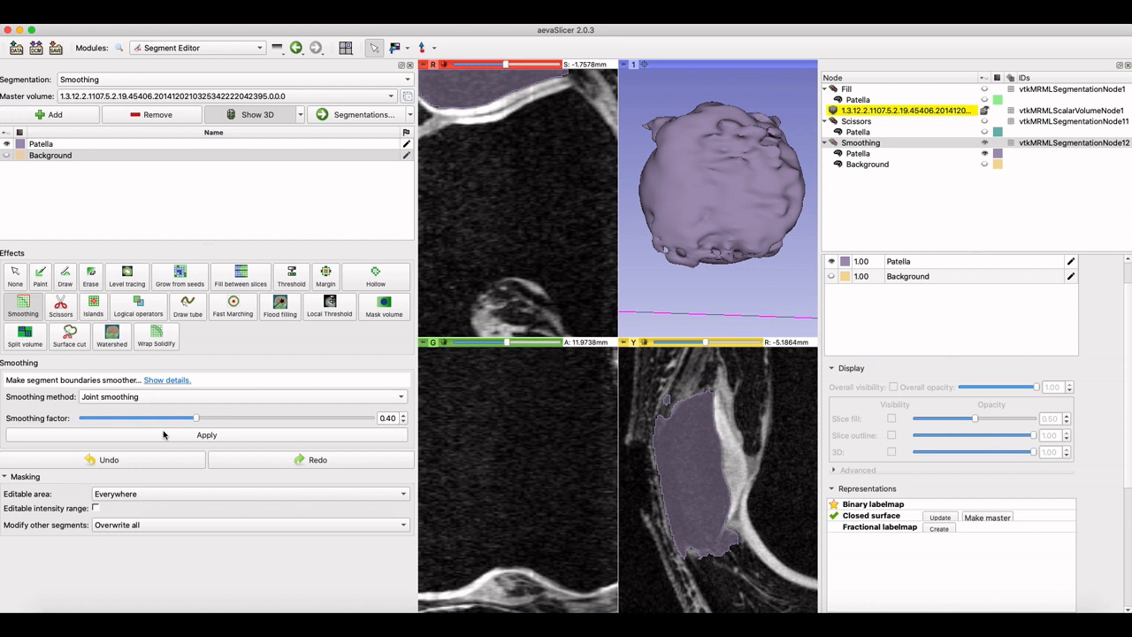
left_click_drag(194, 418, 227, 418)
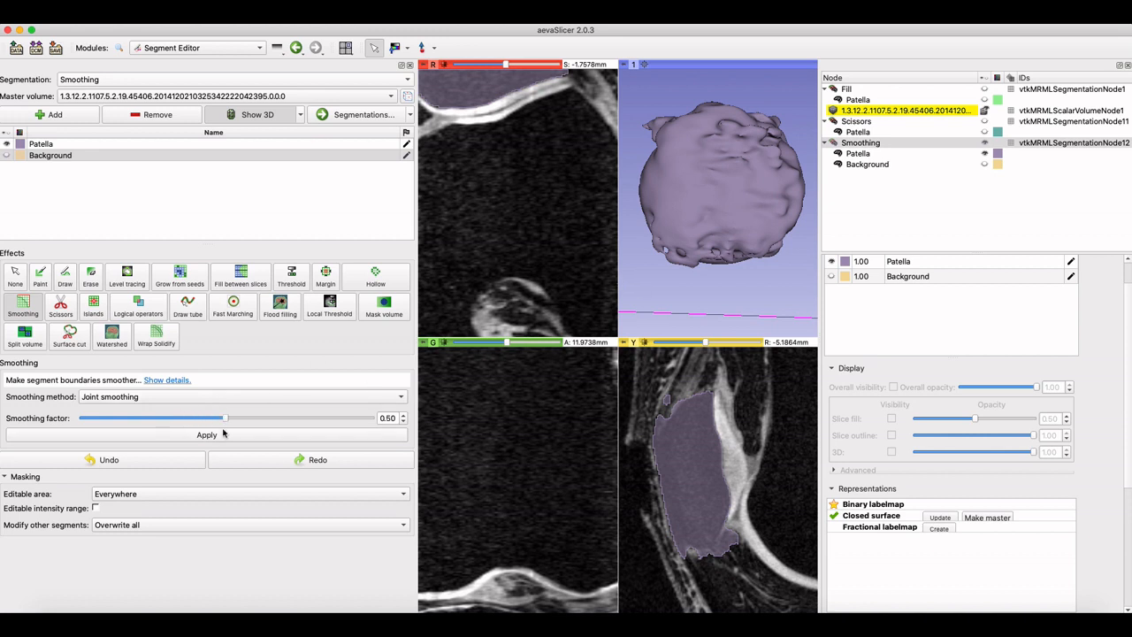
left_click(205, 435)
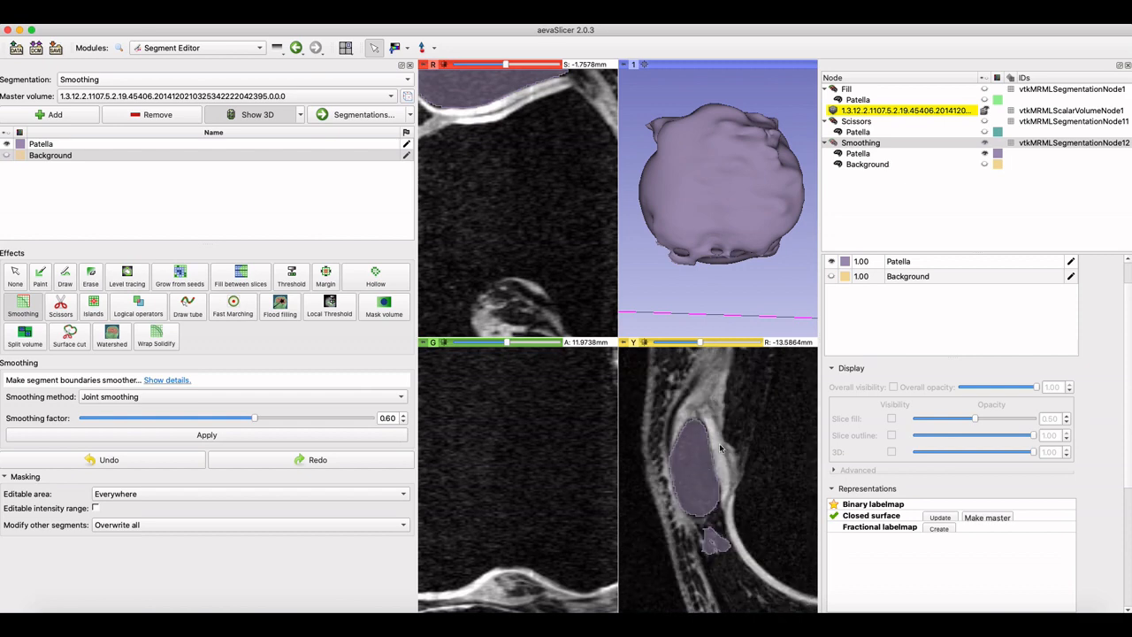
scroll("down", 3)
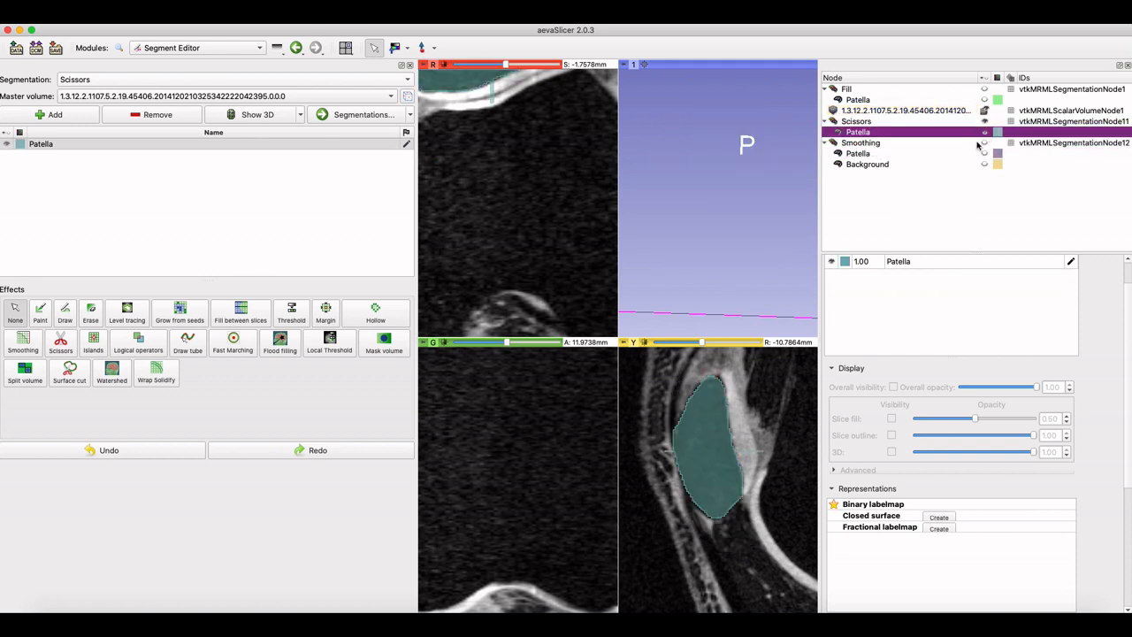
Show the Scissors Patella as a 3D surface and outline a free-form cut of its excess on the axial slice
left_click(984, 131)
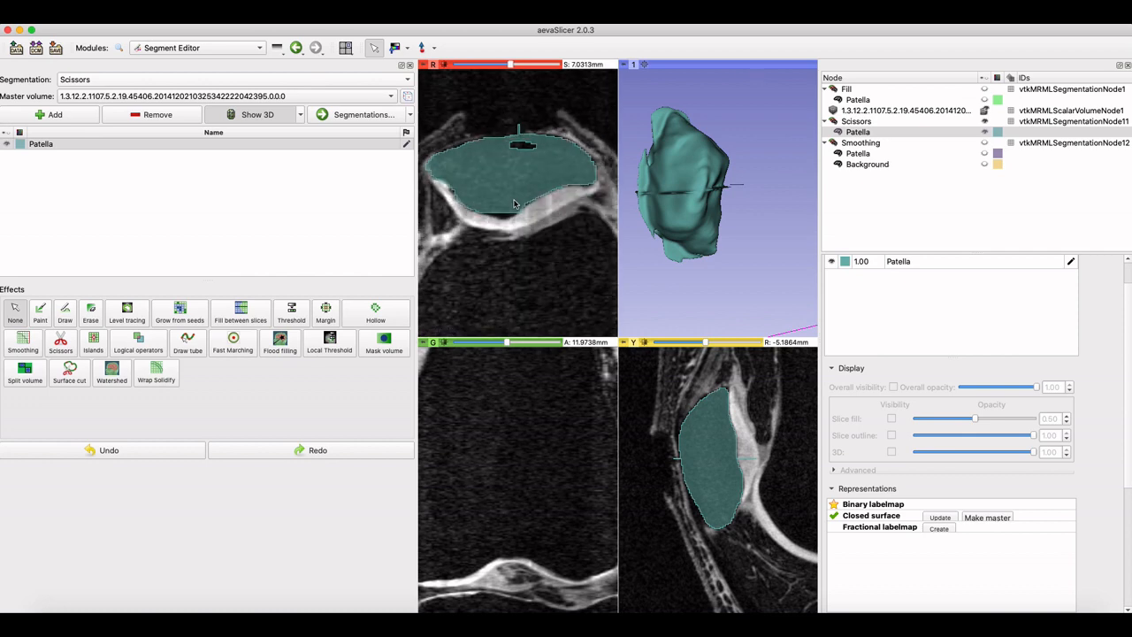
left_click(61, 308)
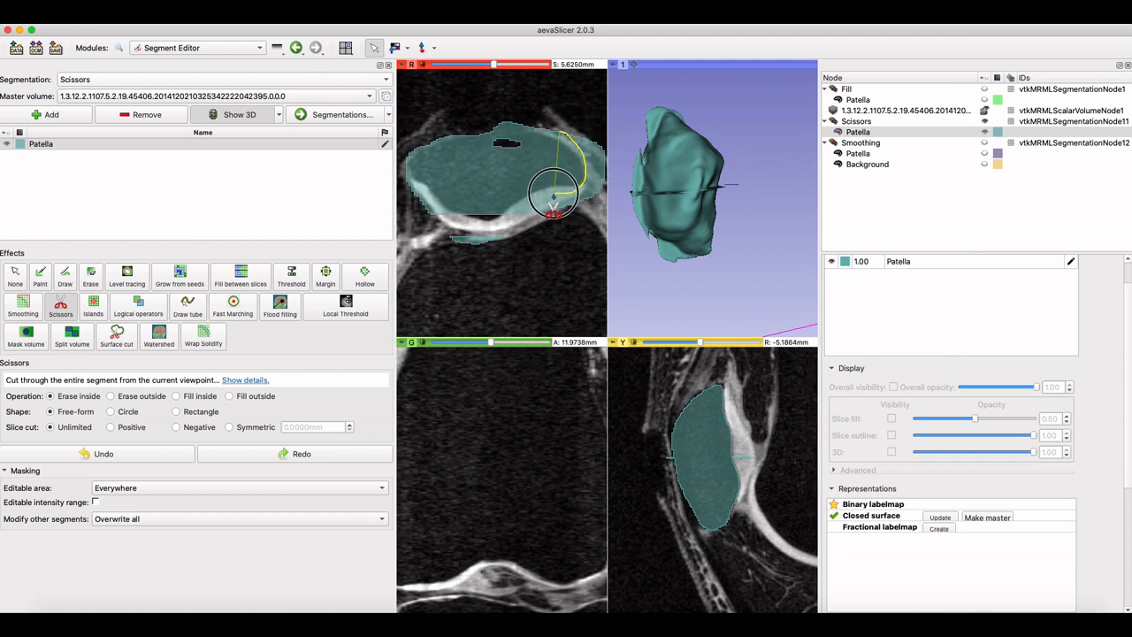
left_click_drag(556, 193, 570, 120)
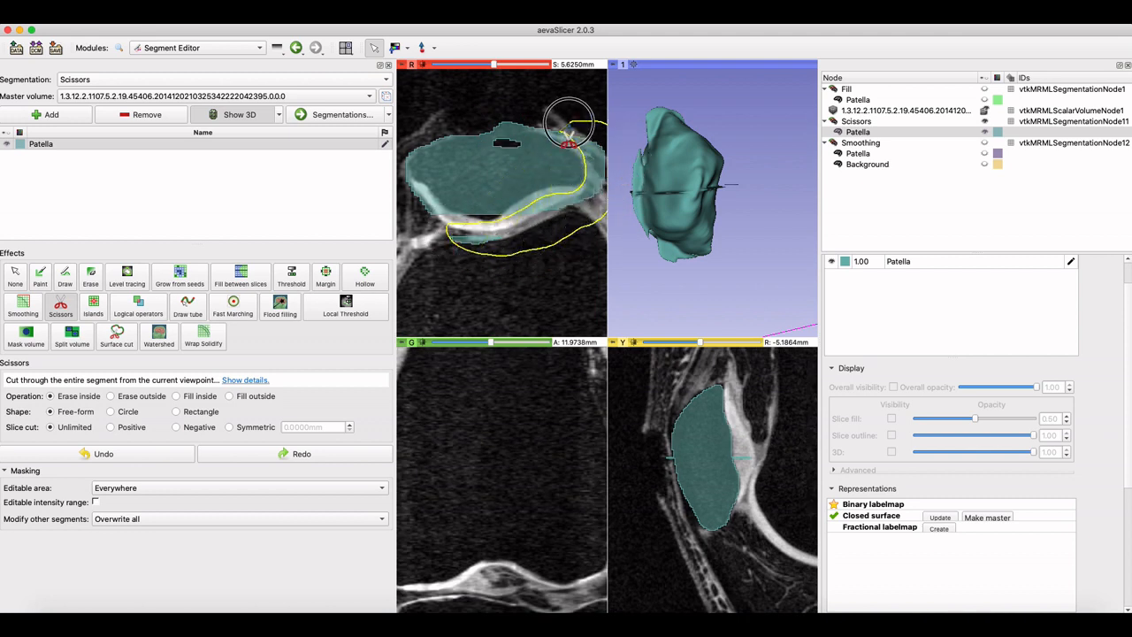